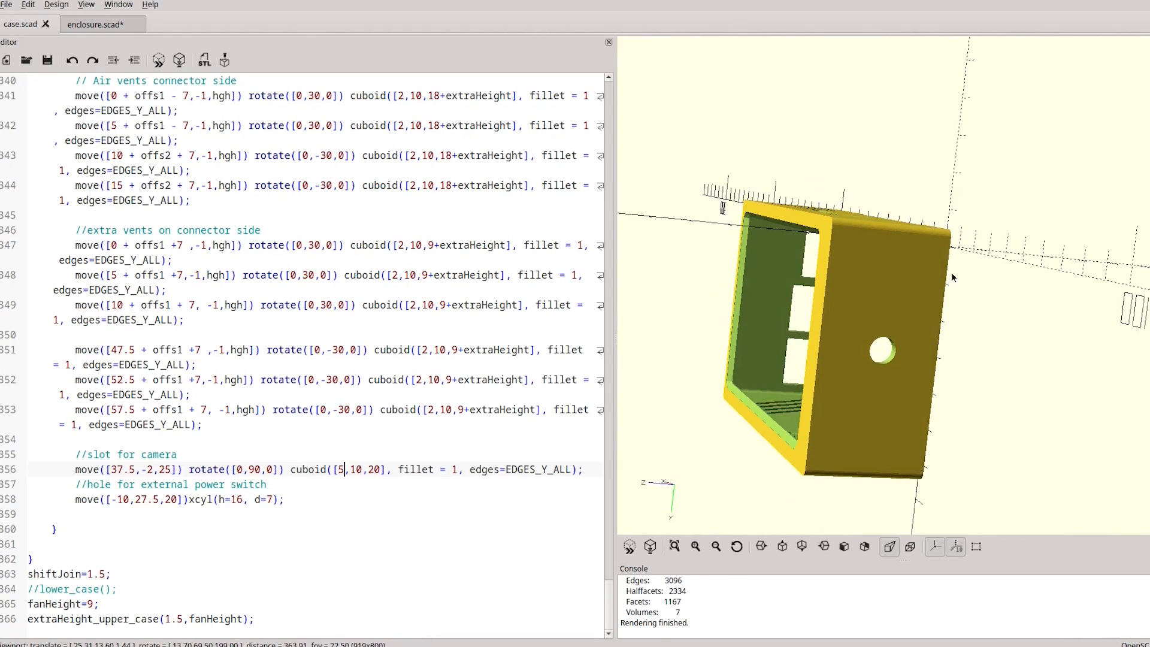
pyautogui.moveTo(866, 341)
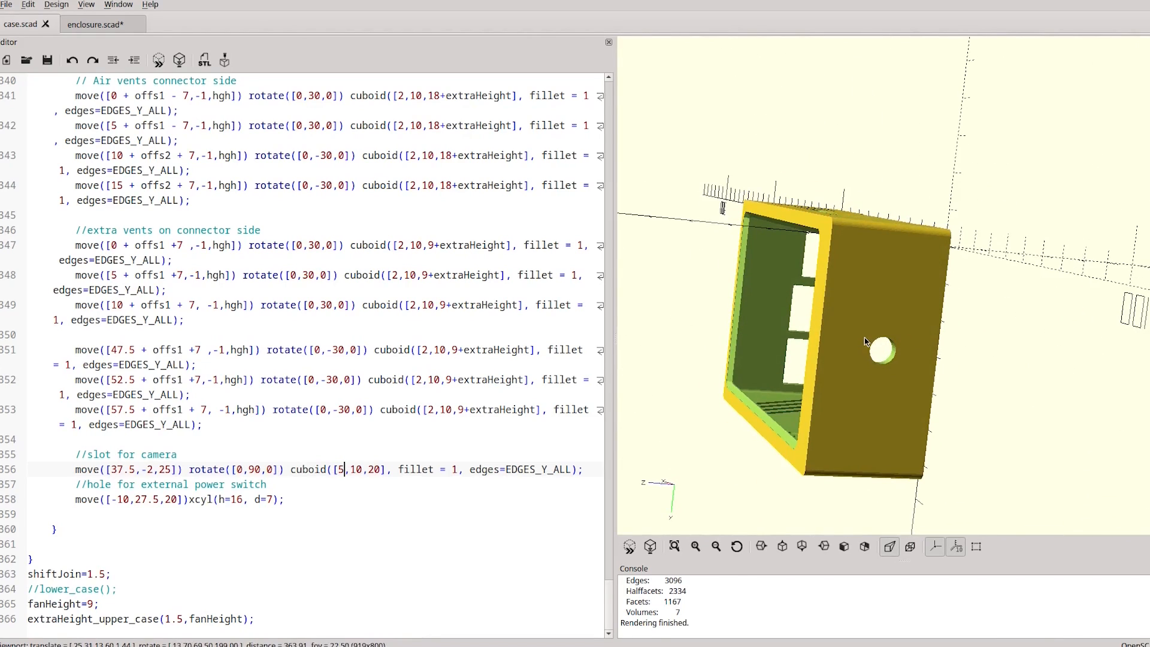
# - Orbit the assembled case to inspect the vents from inside and the side holes
pyautogui.moveTo(866, 341); pyautogui.dragTo(816, 401)
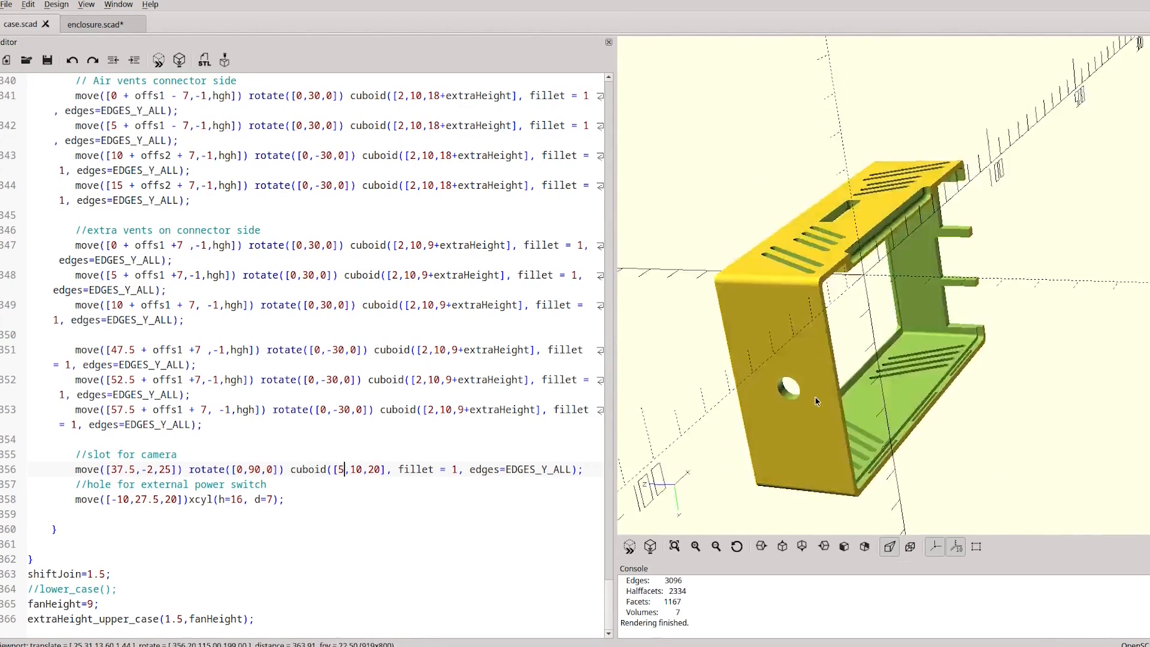
pyautogui.moveTo(817, 402); pyautogui.dragTo(810, 258)
pyautogui.write('##')
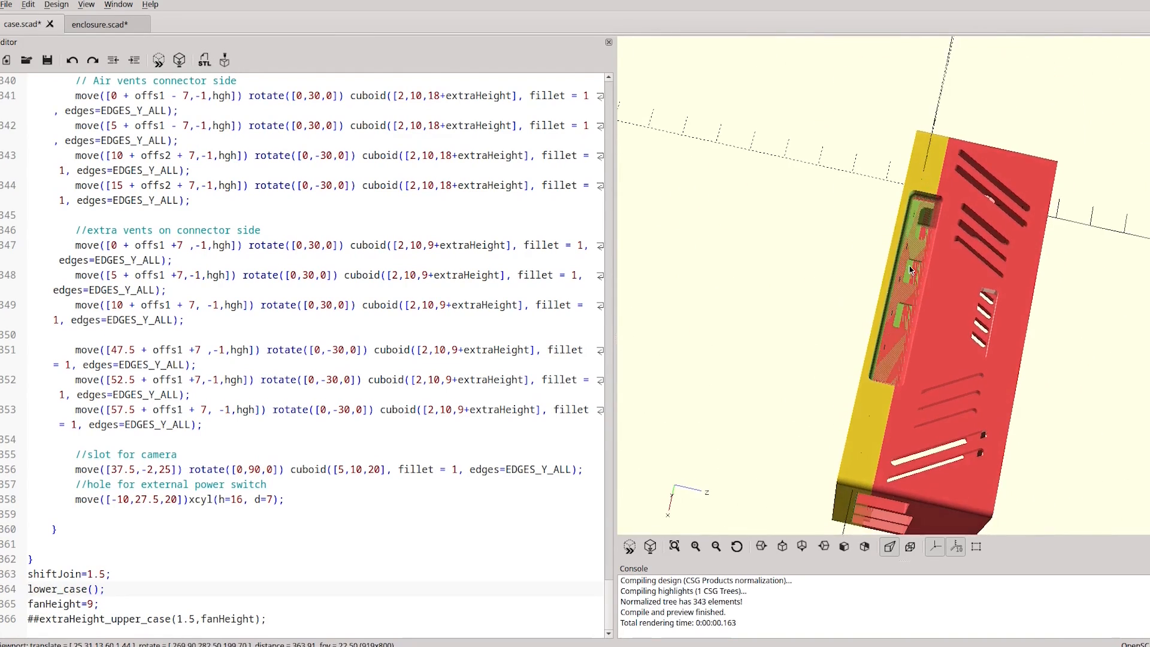
pyautogui.moveTo(908, 286)
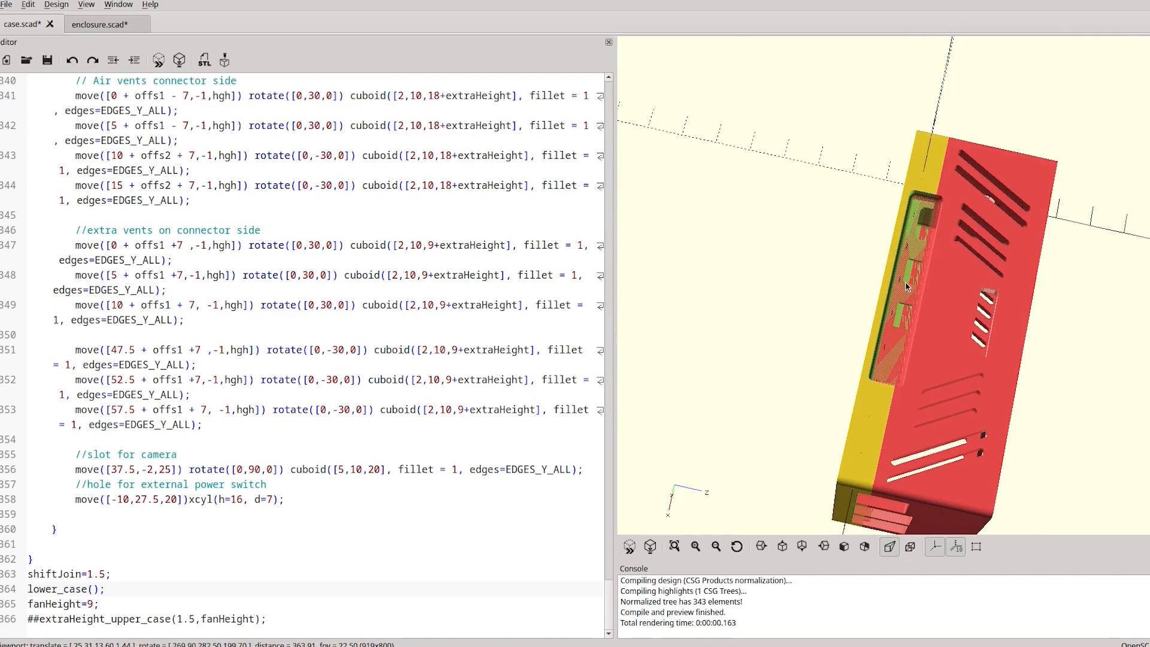
pyautogui.moveTo(915, 304)
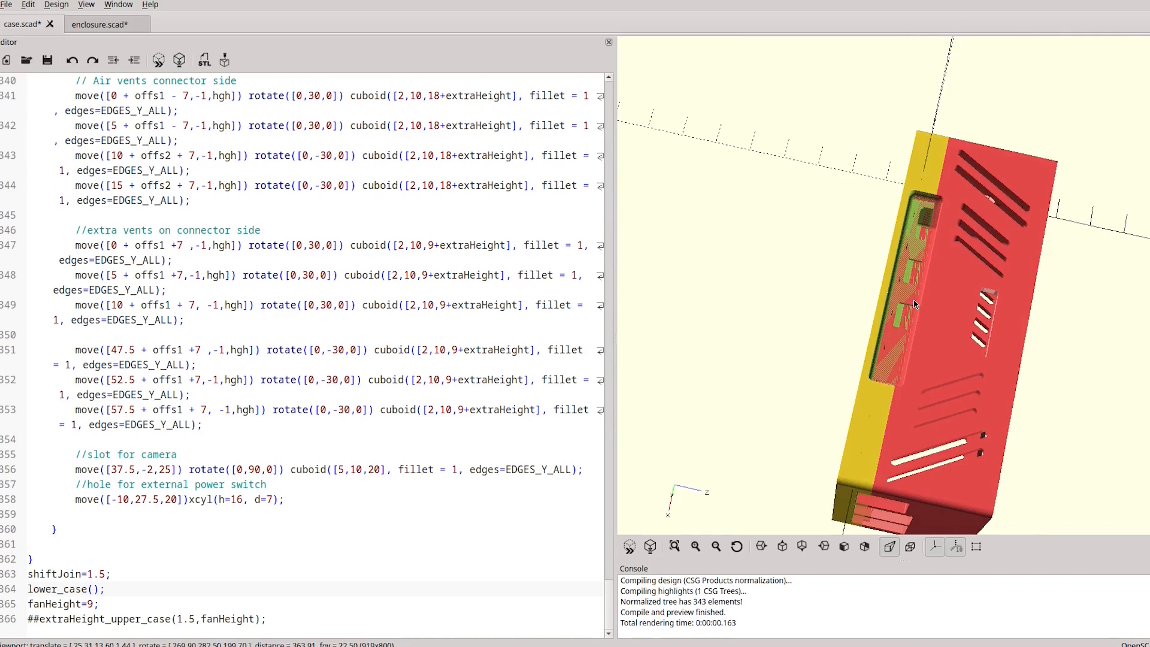
pyautogui.moveTo(917, 294); pyautogui.dragTo(866, 382)
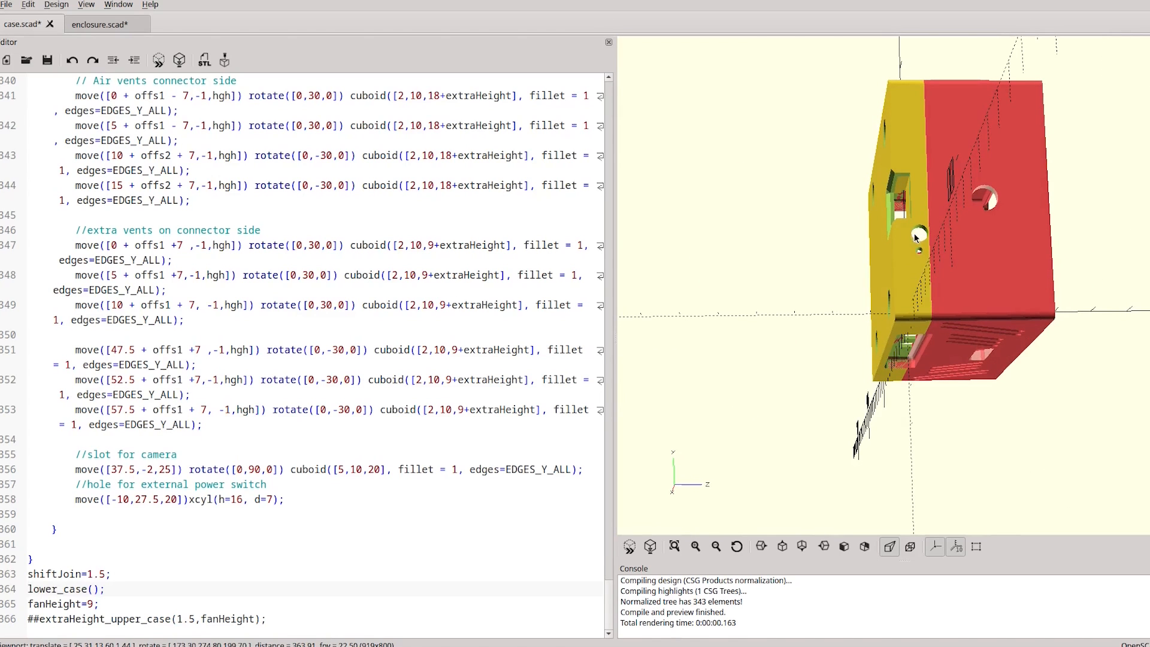
pyautogui.moveTo(915, 236)
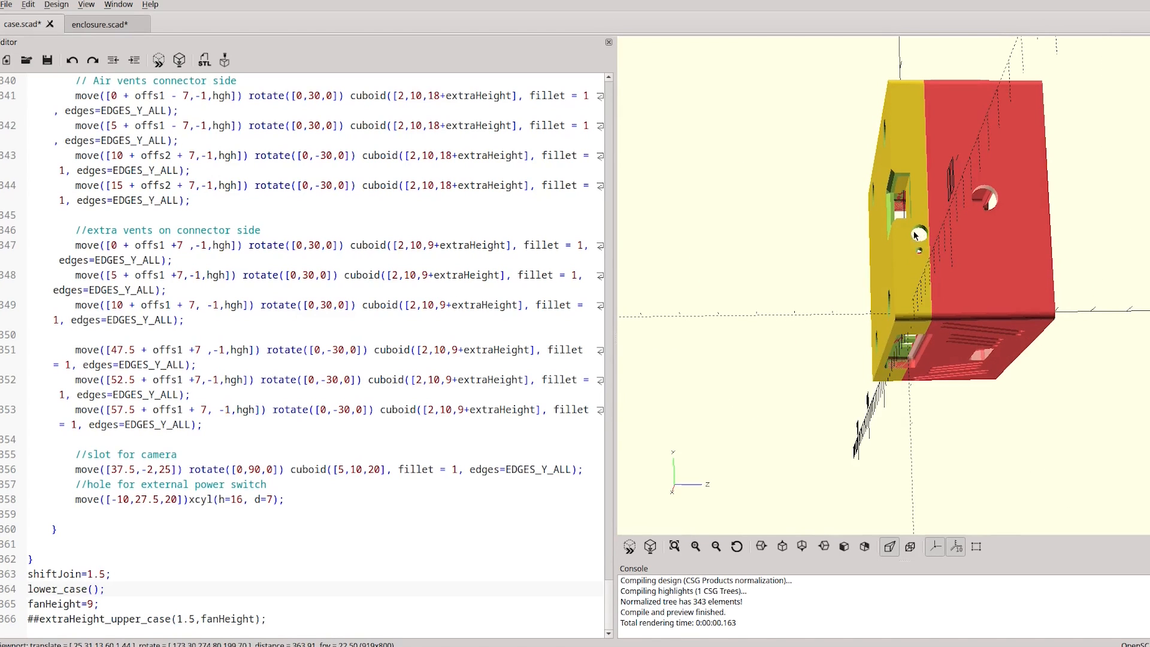